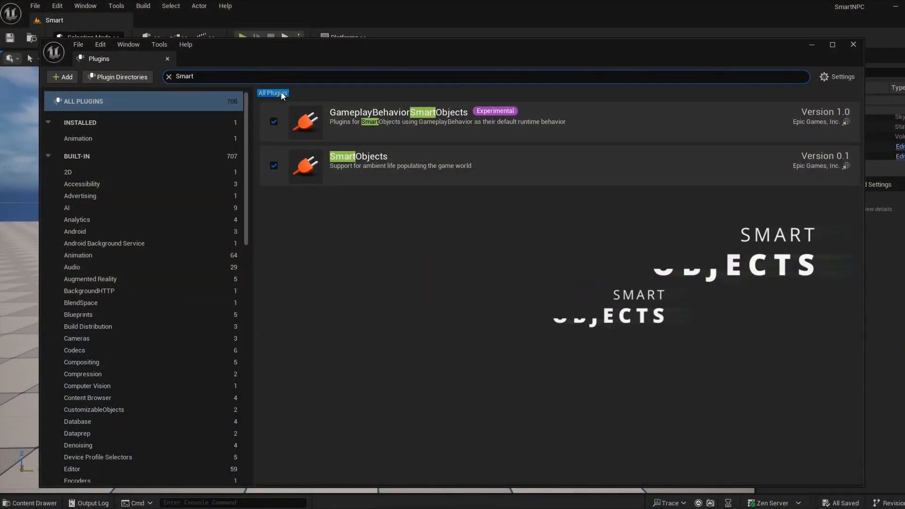
Step: Search the Plugins list for 'Smart' to locate the Smart Objects plugins
{"action": "type", "text": "BE"}
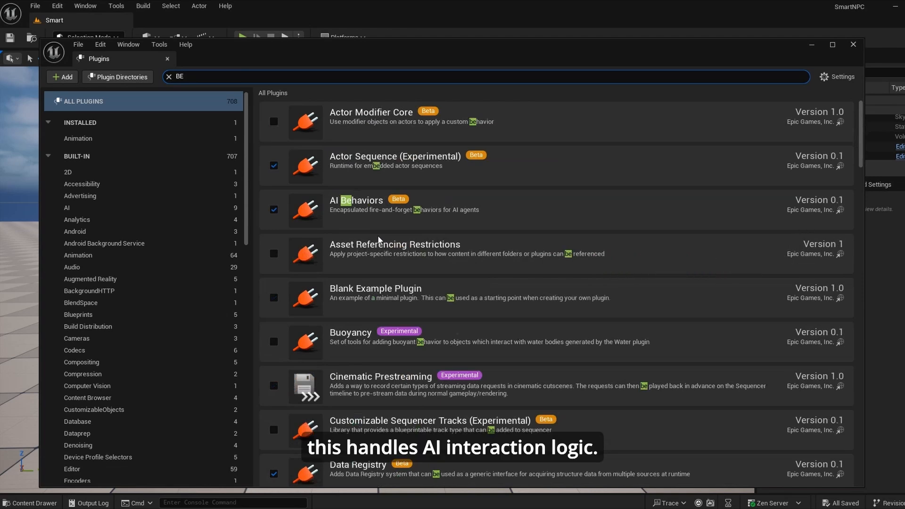
{"action": "type", "text": "Smart"}
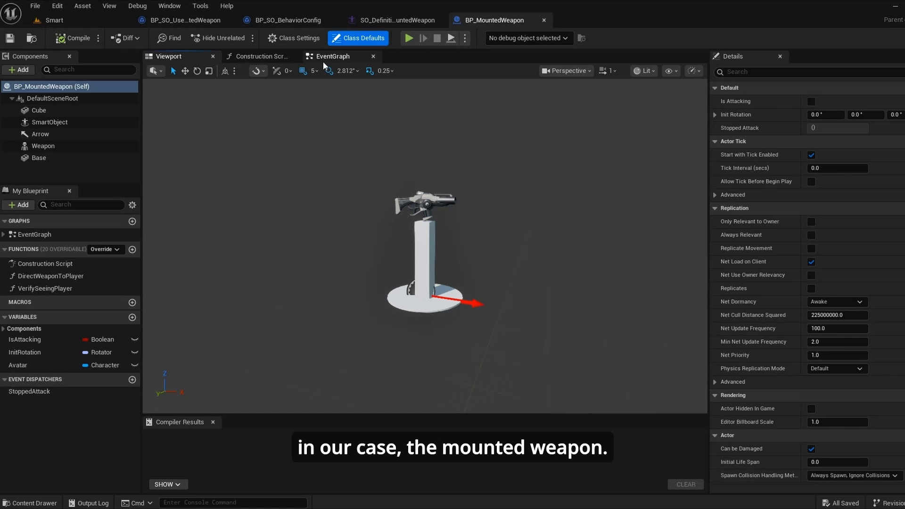
Step: Show BP_MountedWeapon's EventGraph with its rotation, target-check and projectile-firing logic
{"action": "left_click", "coordinate": [333, 55]}
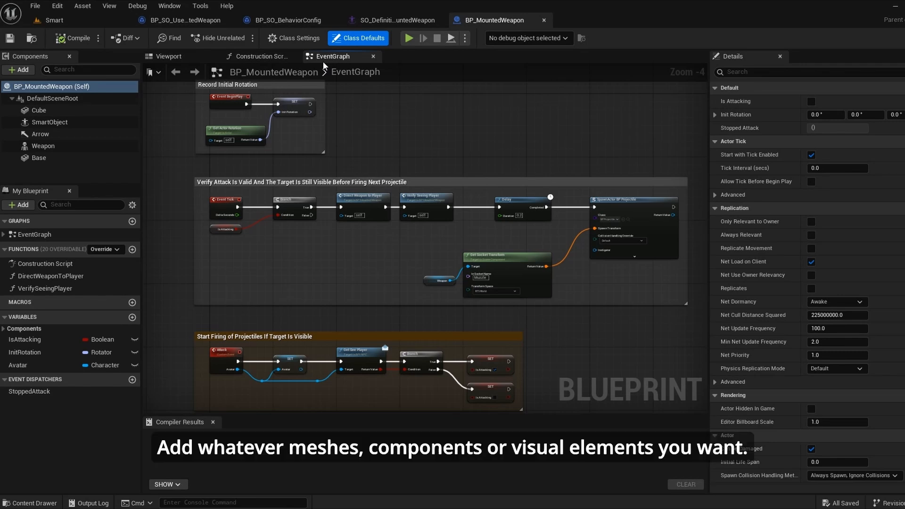
{"action": "mouse_move", "coordinate": [221, 98]}
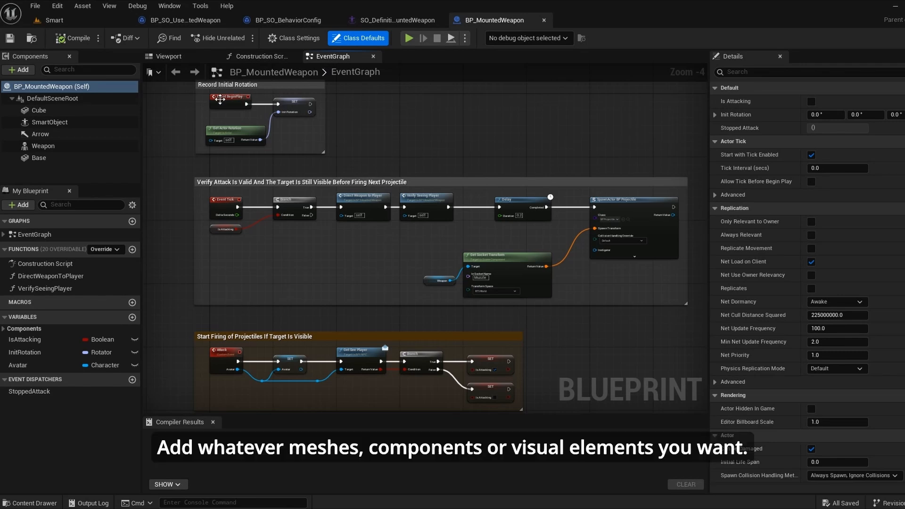
{"action": "left_click", "coordinate": [49, 121]}
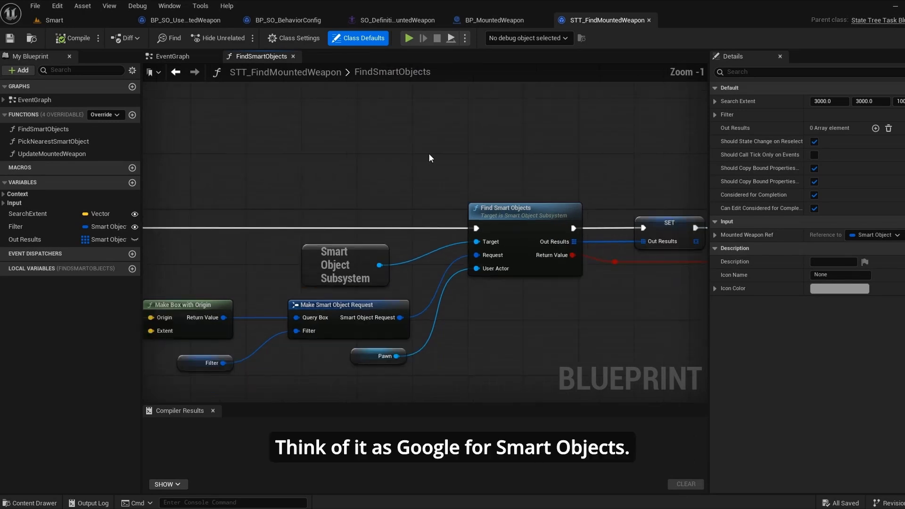
Step: Review the FindSmartObjects box-query nodes, then view the PickNearestSmartObject function zoomed out
{"action": "left_click_drag", "start_coordinate": [430, 157], "coordinate": [394, 168]}
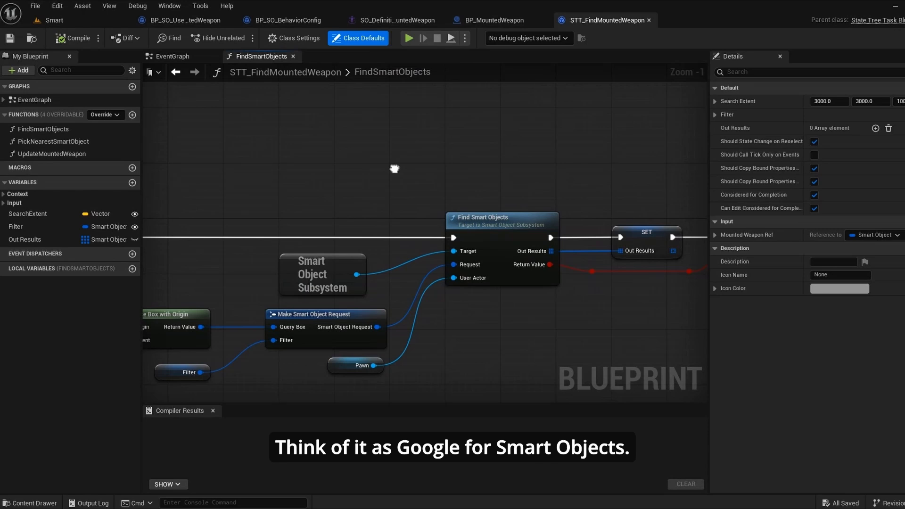
{"action": "left_click_drag", "start_coordinate": [394, 168], "coordinate": [447, 161]}
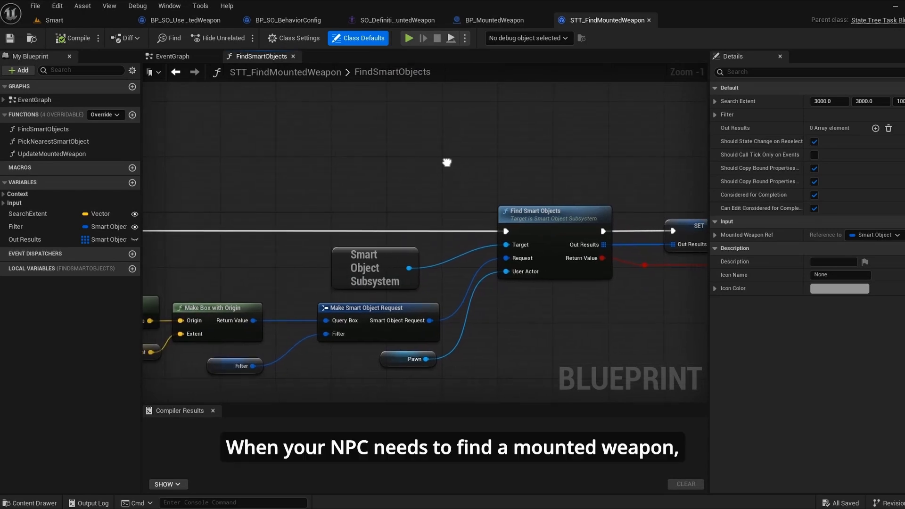
{"action": "mouse_move", "coordinate": [382, 159]}
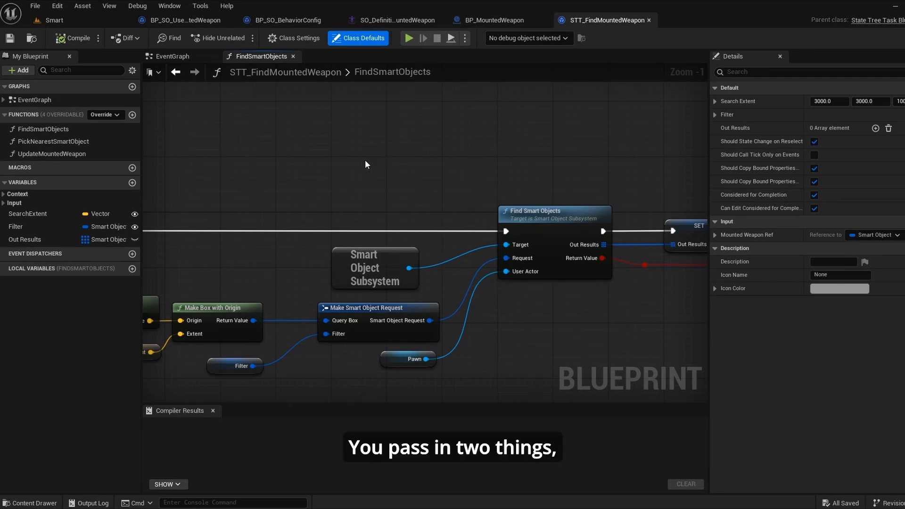
{"action": "left_click_drag", "start_coordinate": [365, 164], "coordinate": [462, 149]}
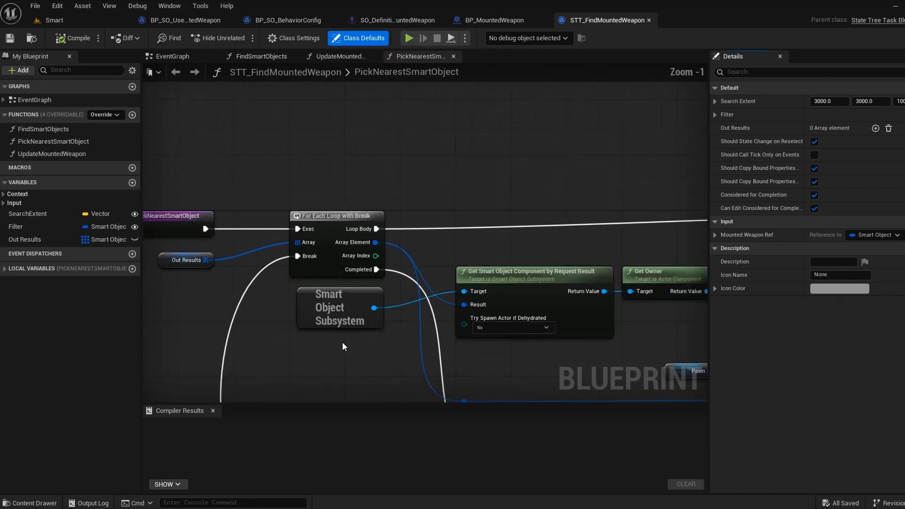
{"action": "scroll", "scroll_direction": "down", "scroll_amount": 3}
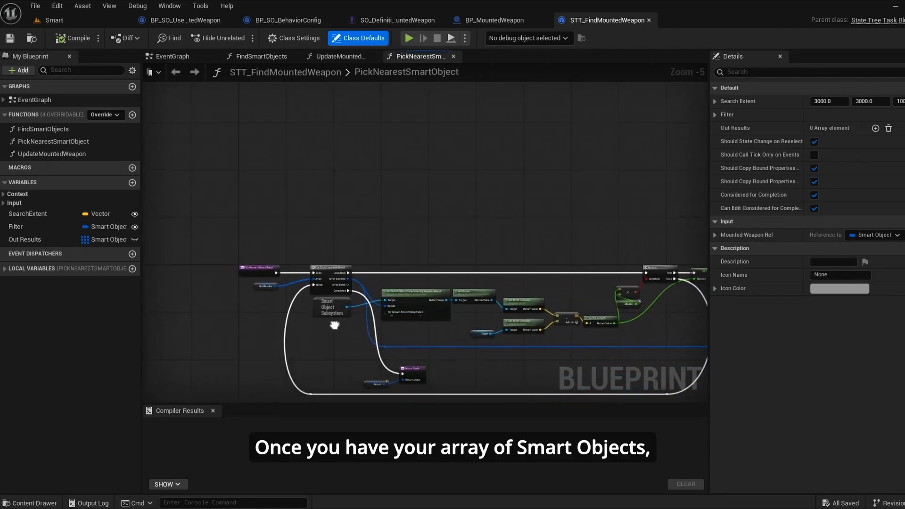